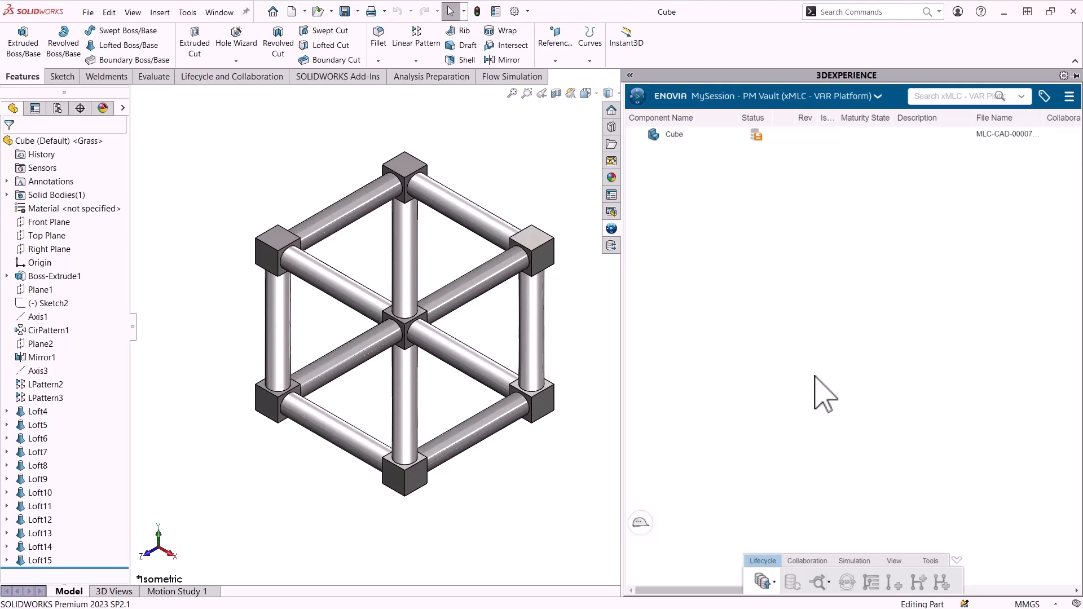
mouse_move(773, 199)
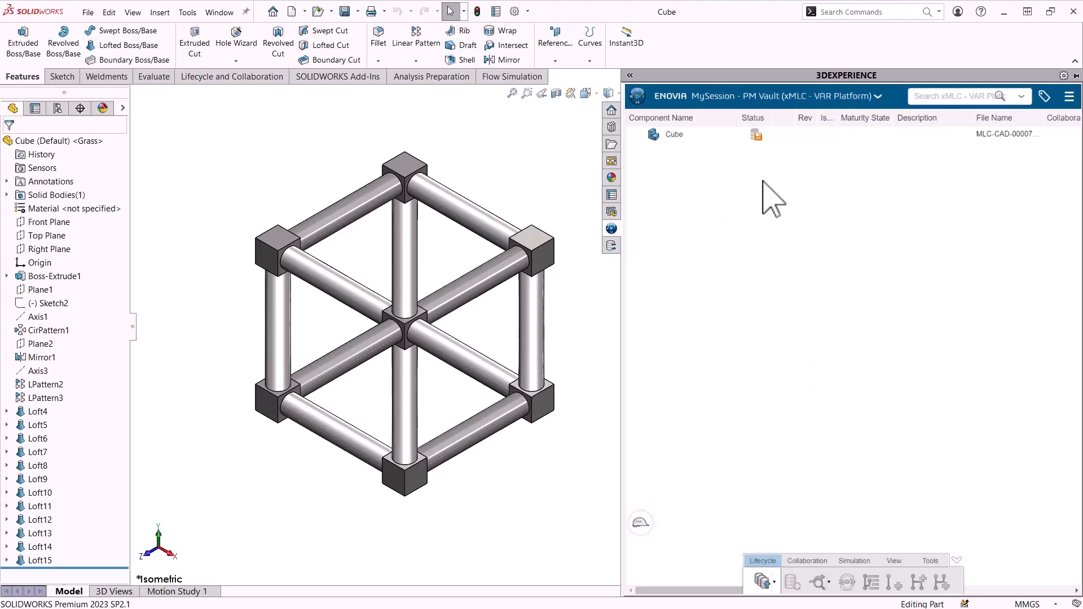
mouse_move(710, 163)
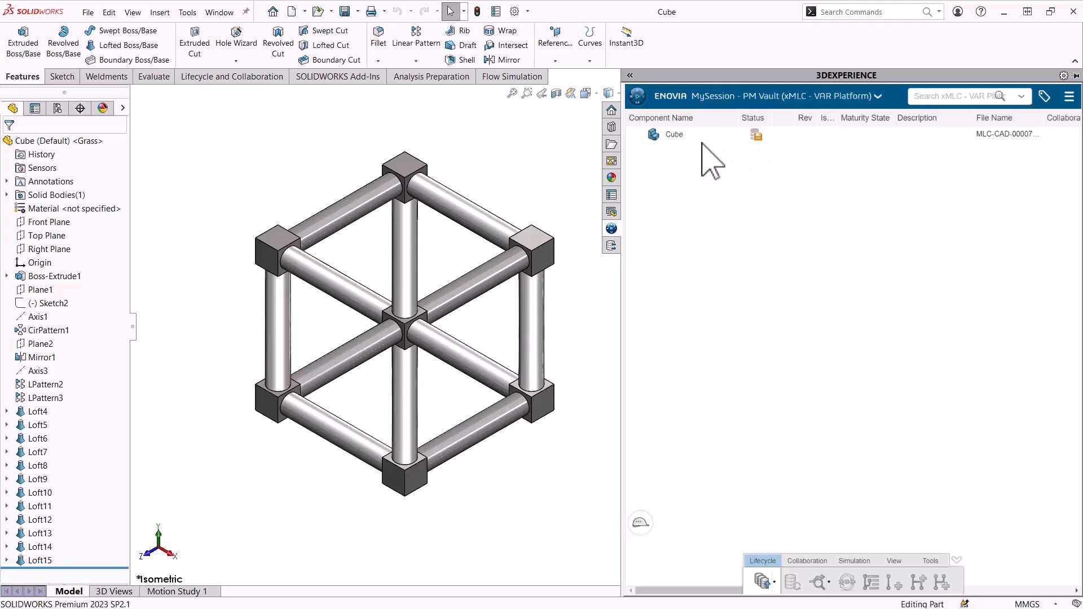
mouse_move(757, 138)
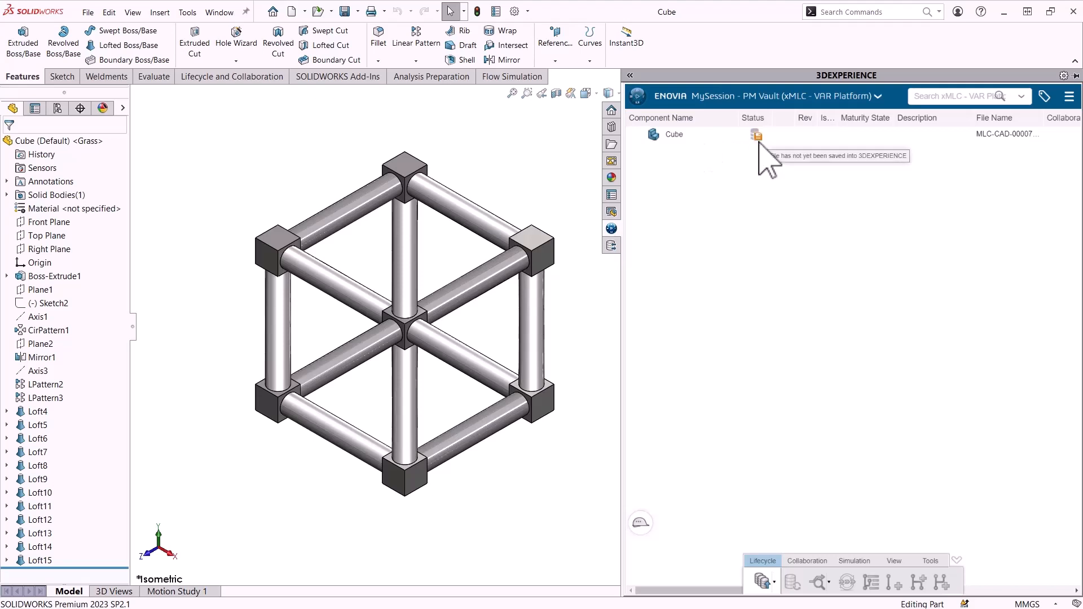
mouse_move(739, 166)
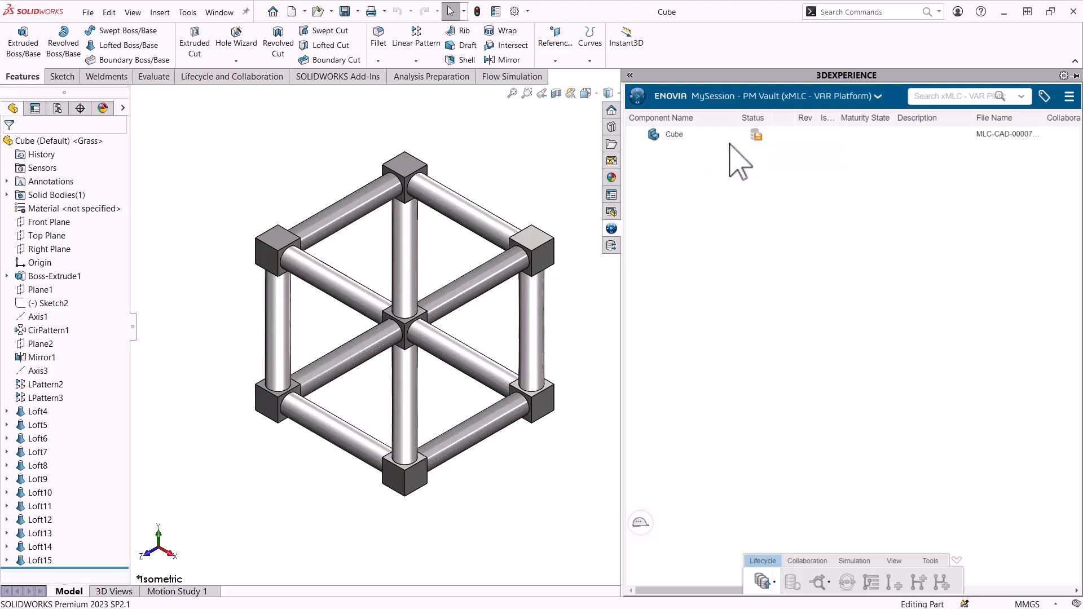
mouse_move(718, 159)
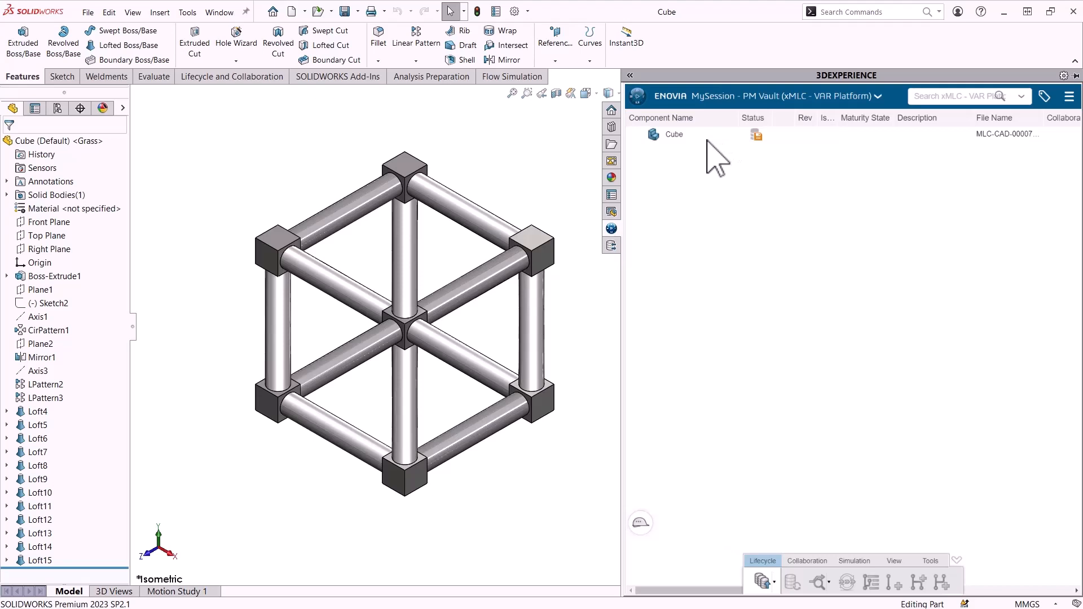
mouse_move(857, 111)
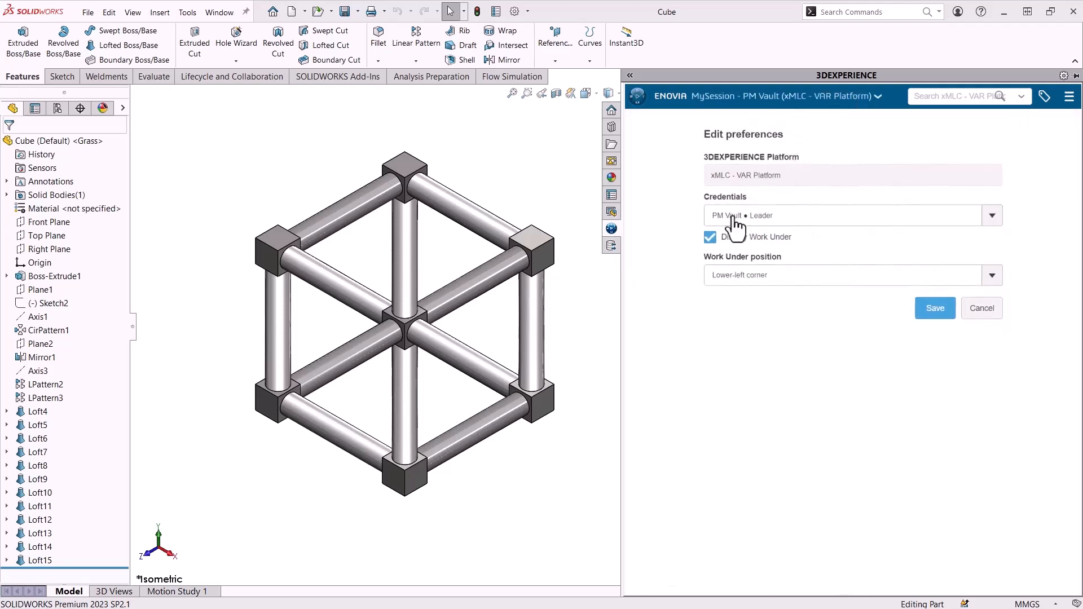
Step: Switch the 3DEXPERIENCE credentials to PM Vault • Leader and save the preferences
left_click(992, 215)
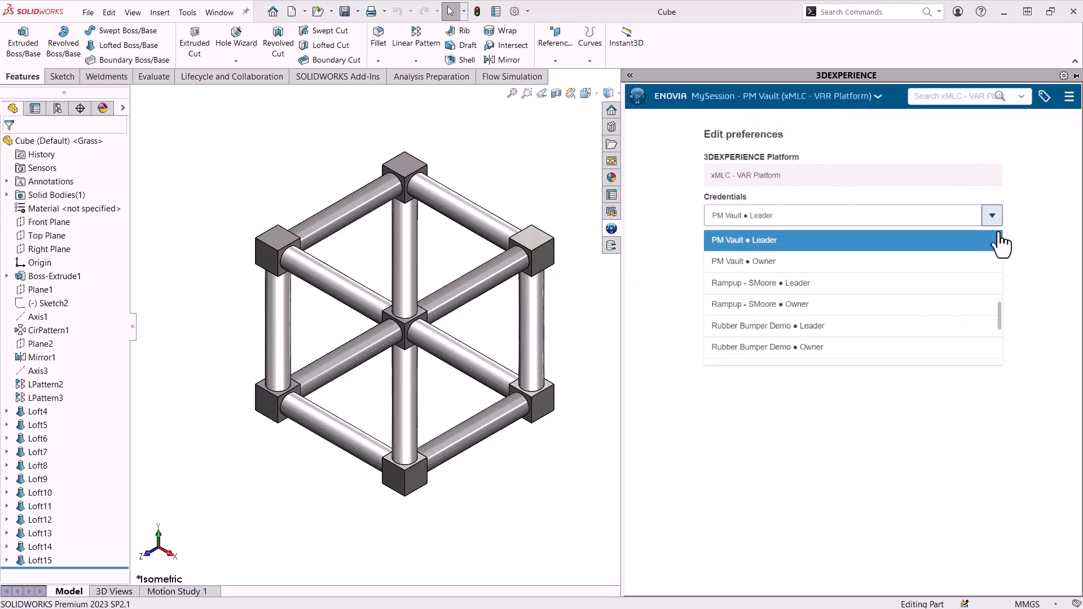
scroll("up", 3)
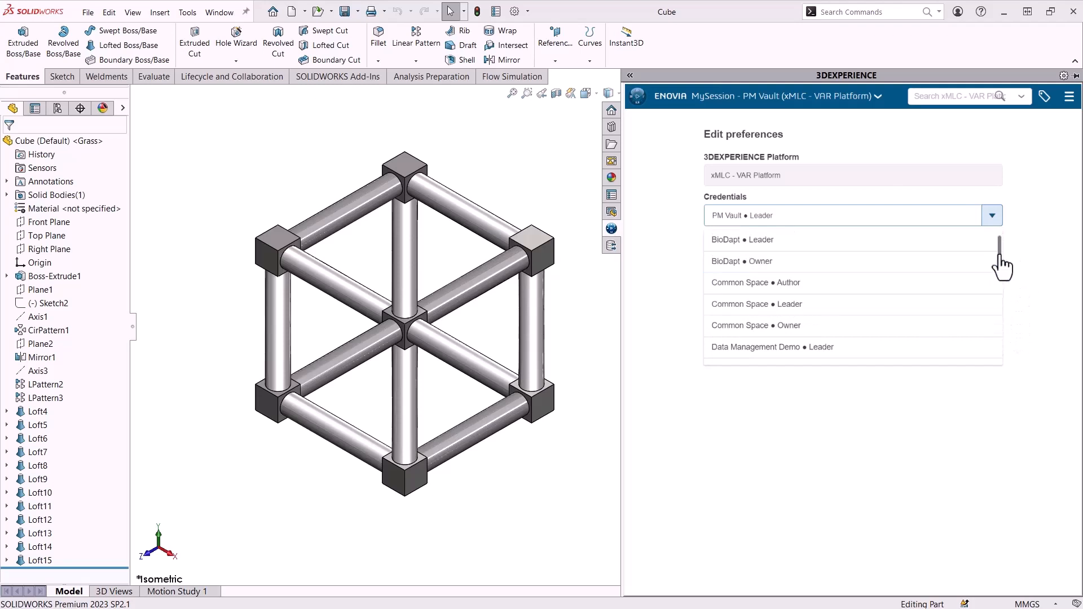
scroll("down", 3)
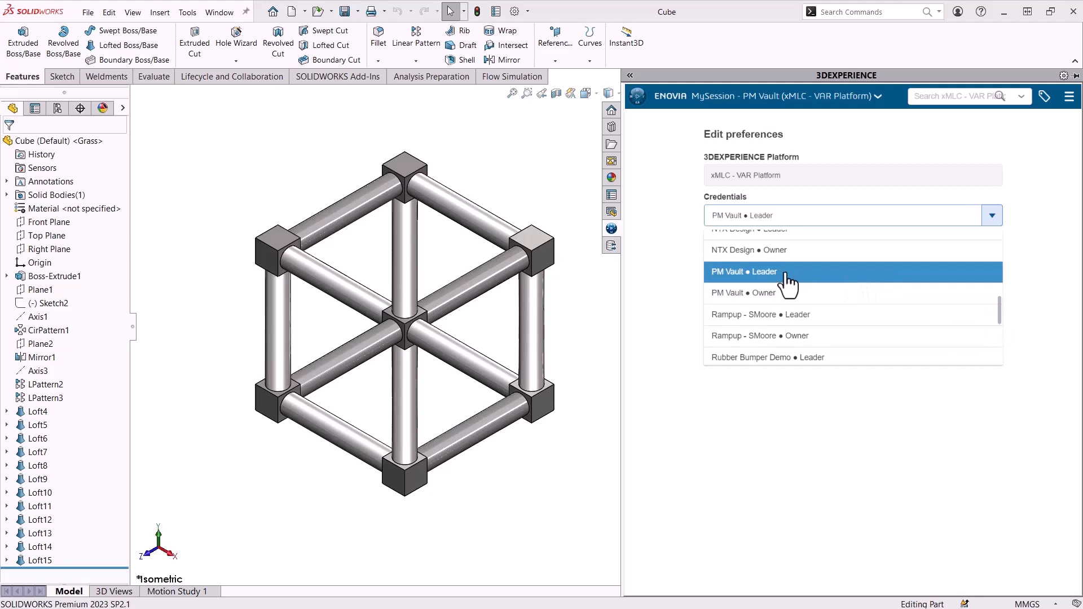
left_click(745, 271)
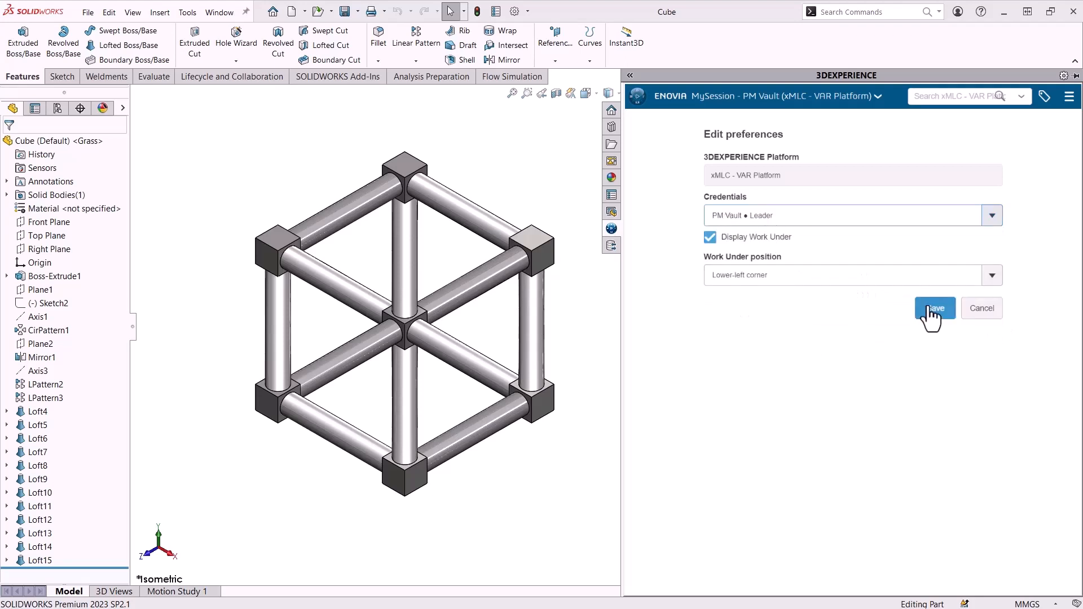
left_click(934, 308)
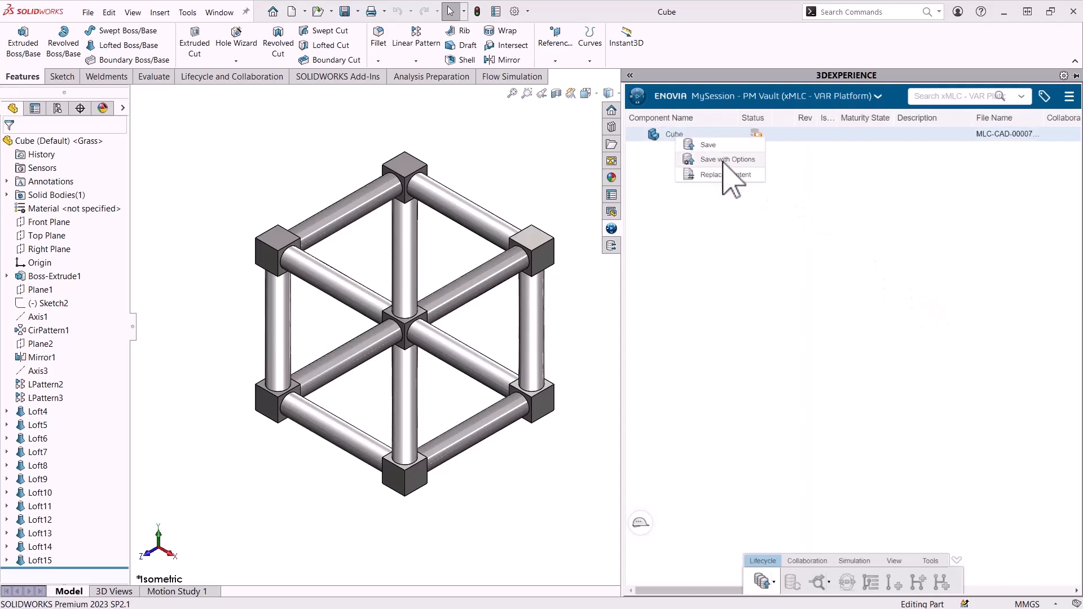
Step: Open Save with Options for the new Cube part in MySession
left_click(708, 144)
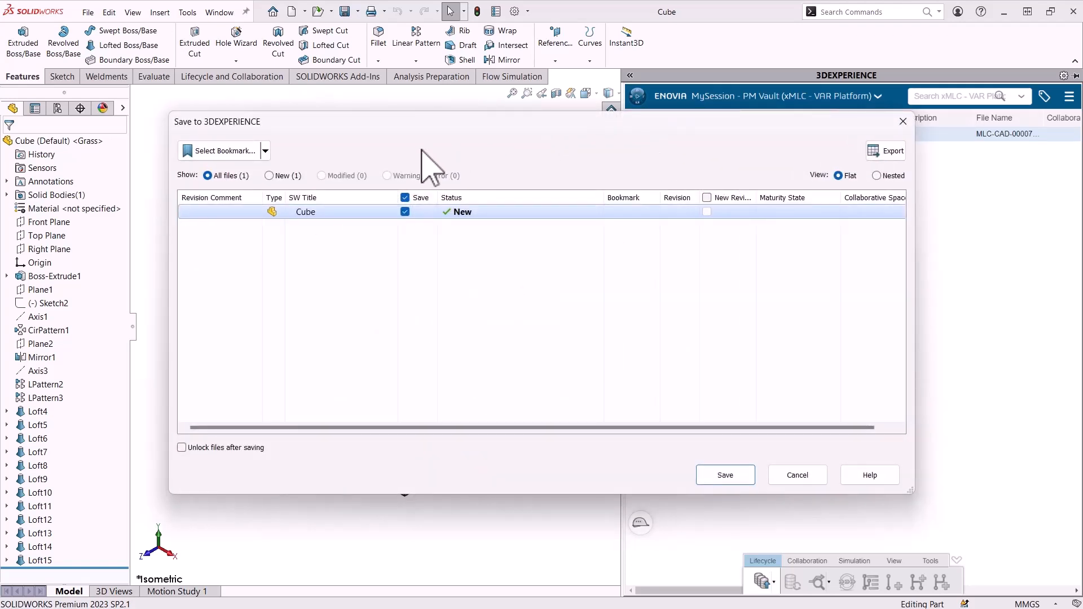
mouse_move(242, 150)
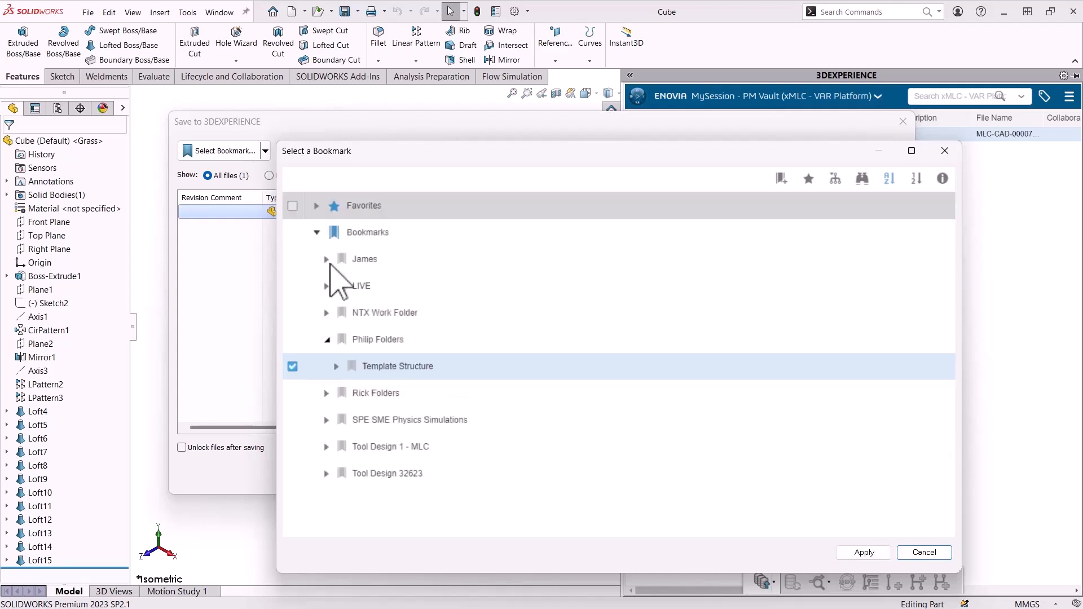
Step: Create an 'Initial Save' bookmark under Philip Folders and apply it to Cube
right_click(375, 339)
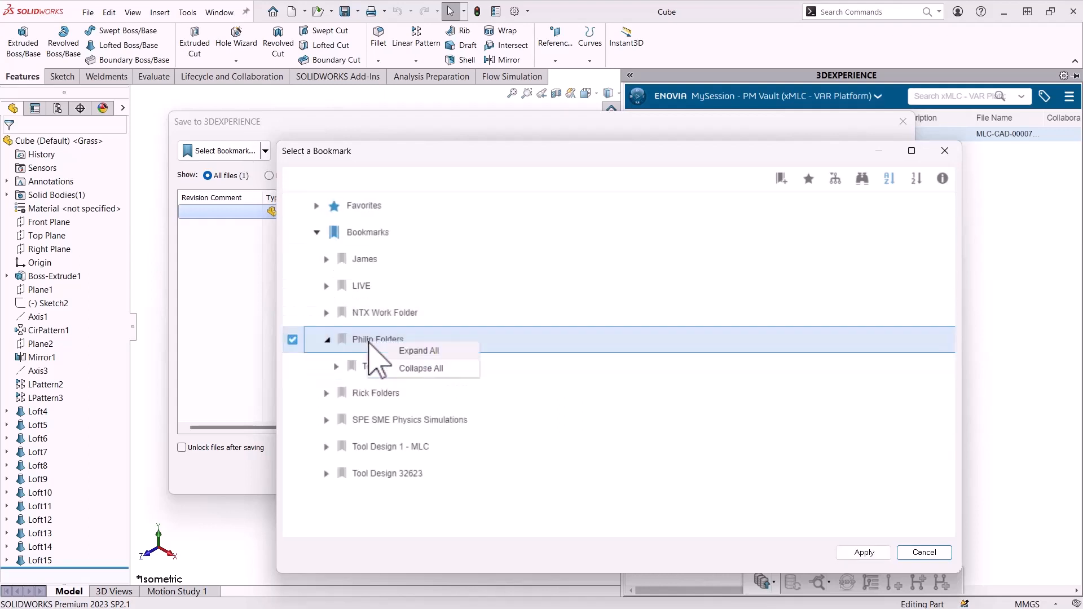
left_click(782, 178)
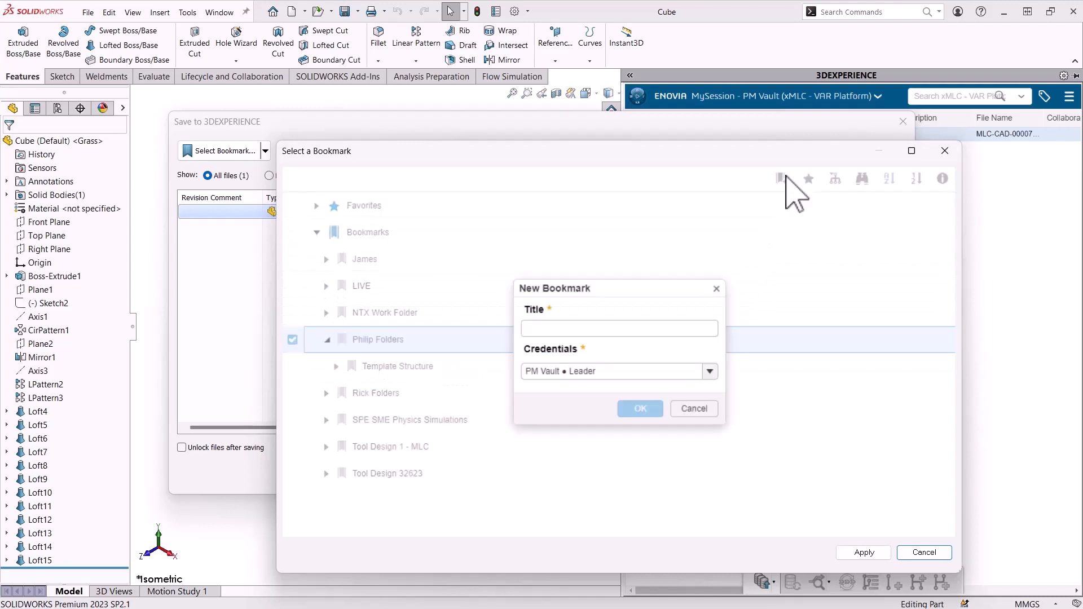
type("In")
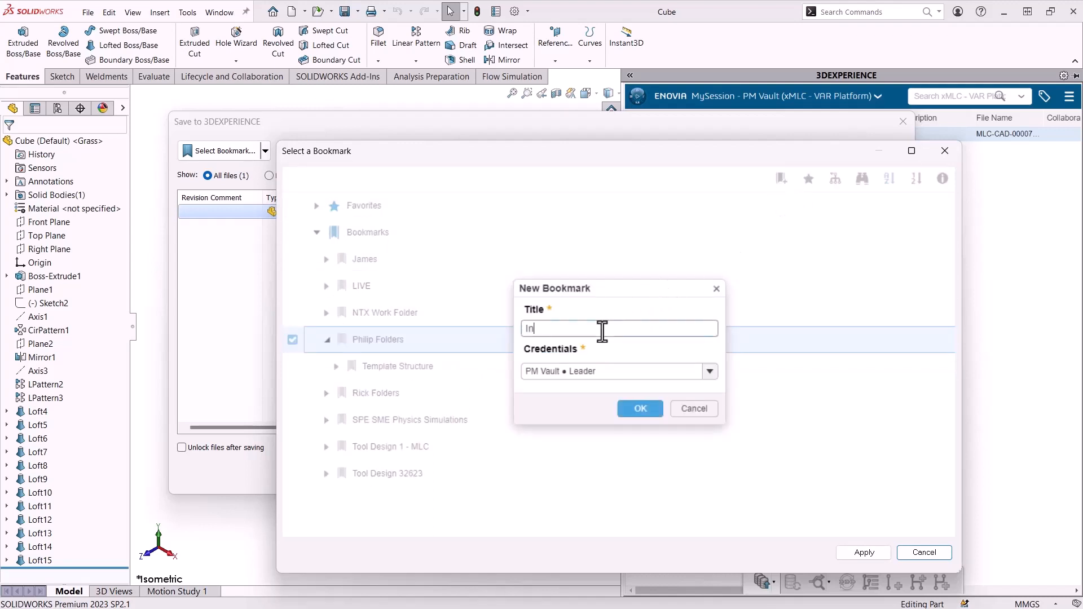
type("Initial Save")
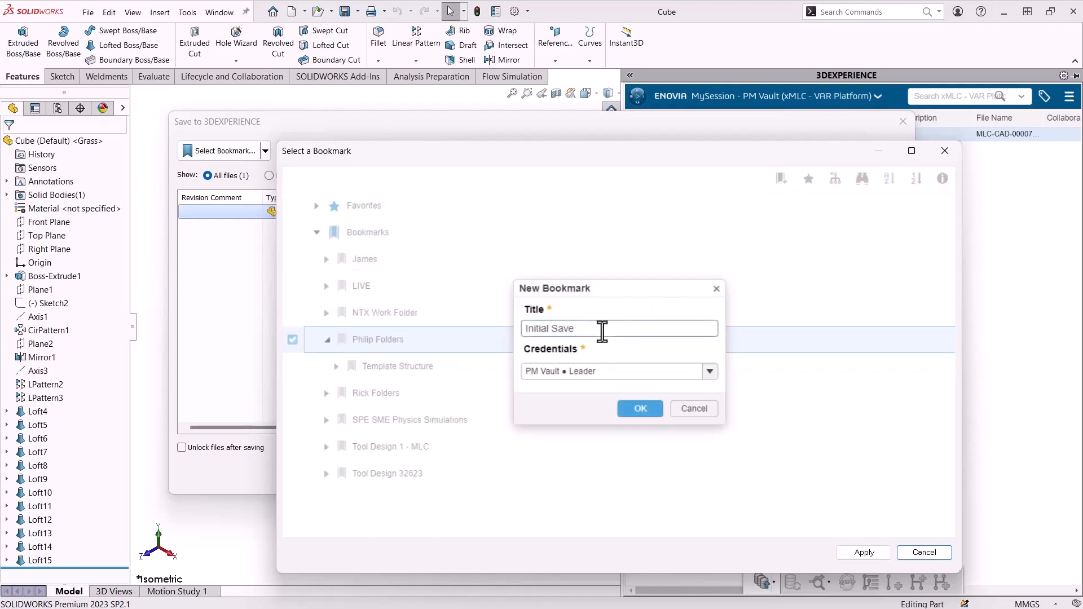
left_click(639, 409)
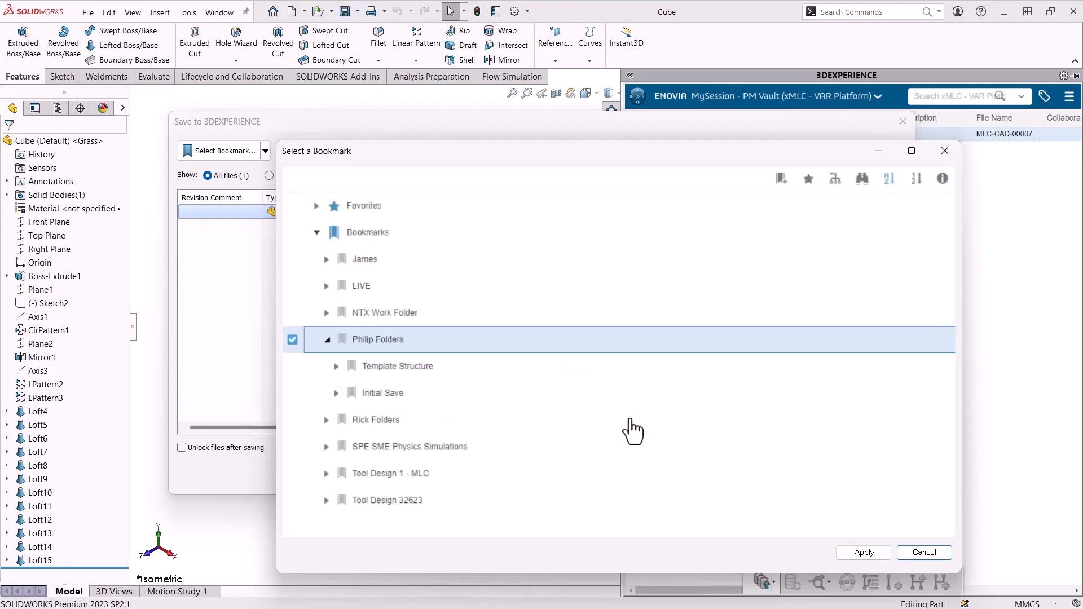
left_click(382, 392)
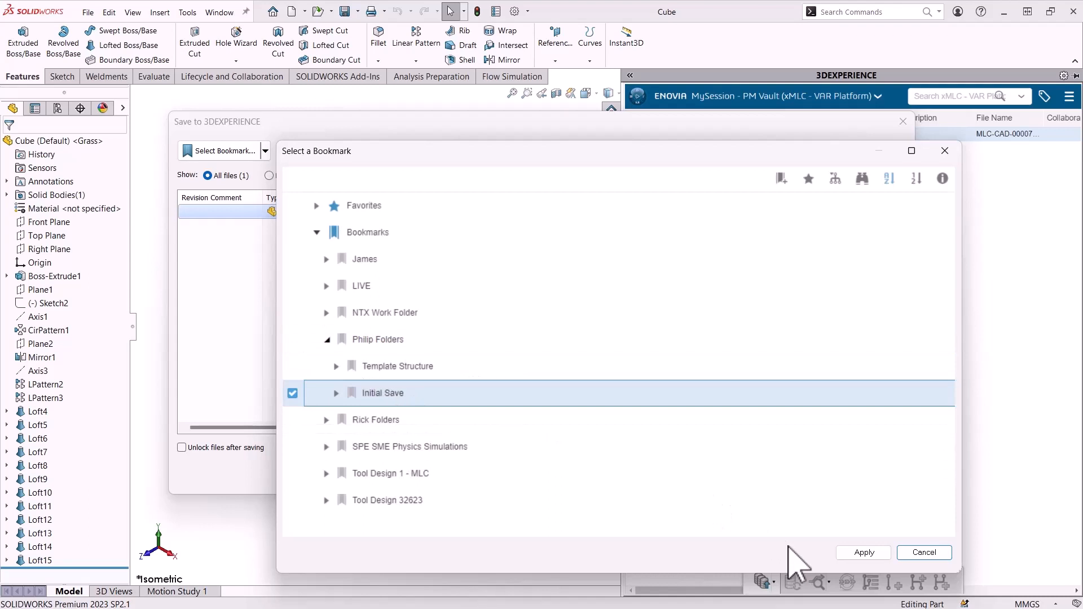
left_click(862, 553)
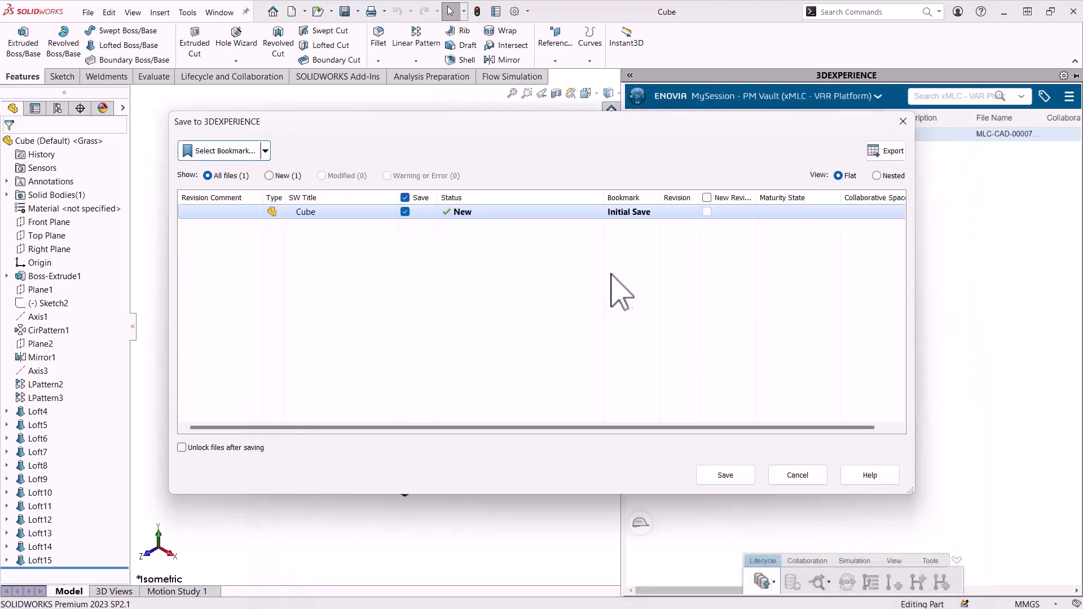
mouse_move(348, 246)
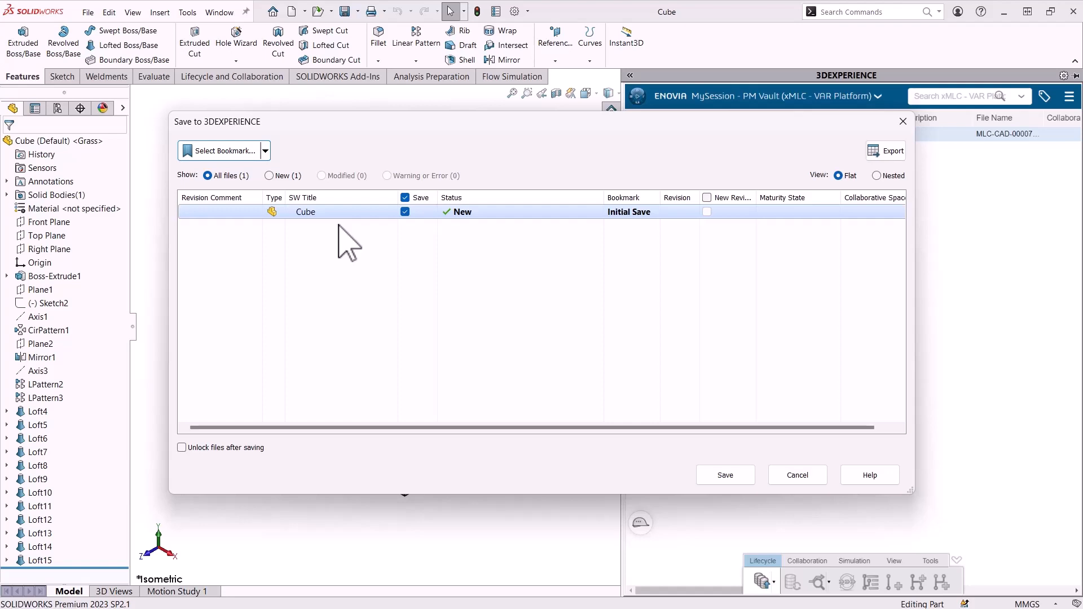
mouse_move(716, 475)
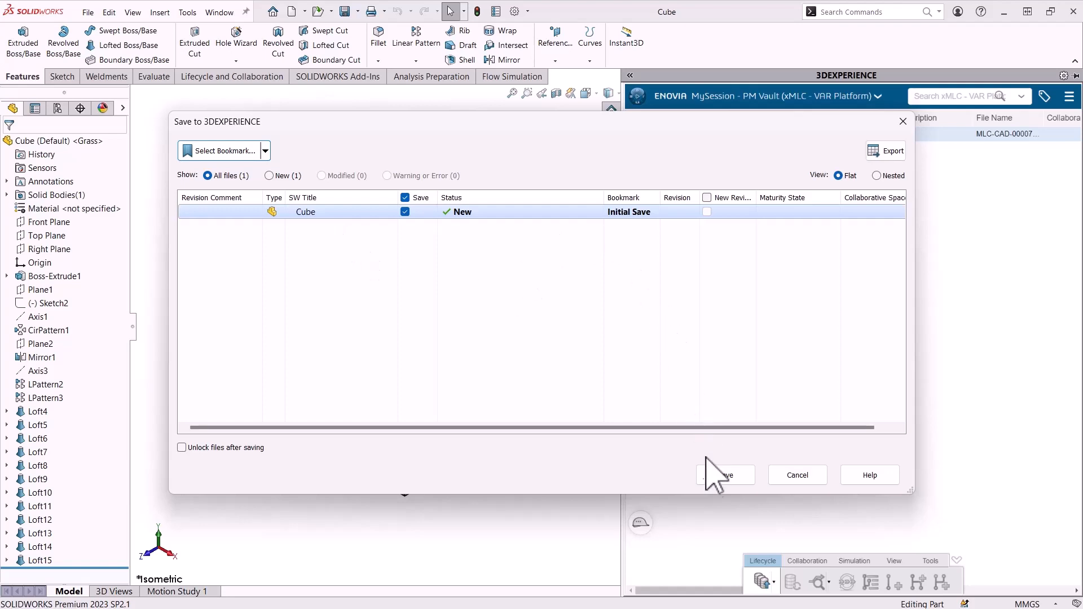
Step: Save Cube to 3DEXPERIENCE, creating revision A in the In Work state
left_click(727, 475)
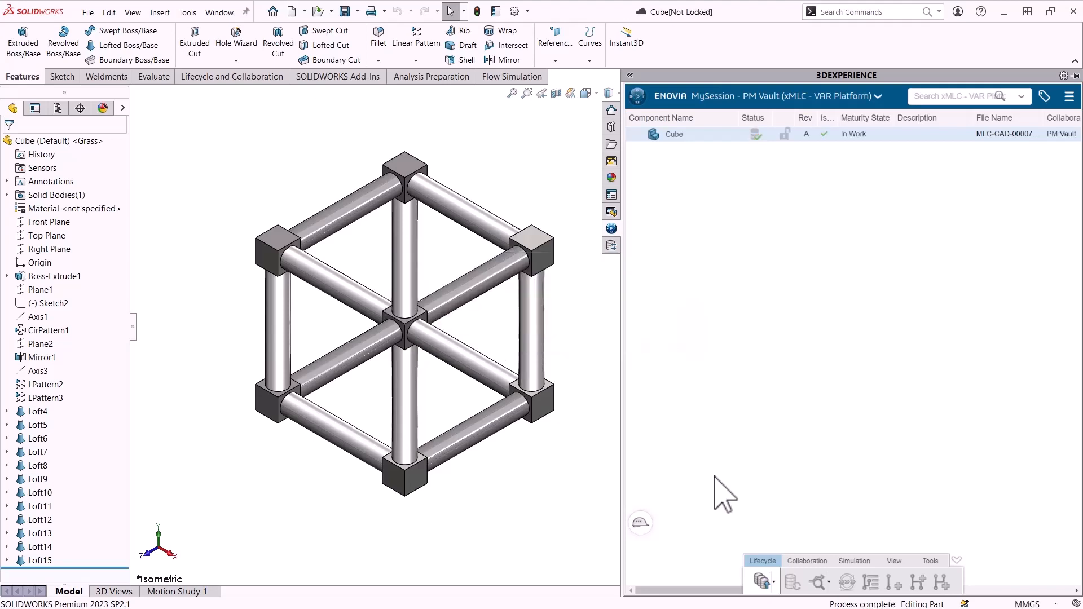
mouse_move(767, 156)
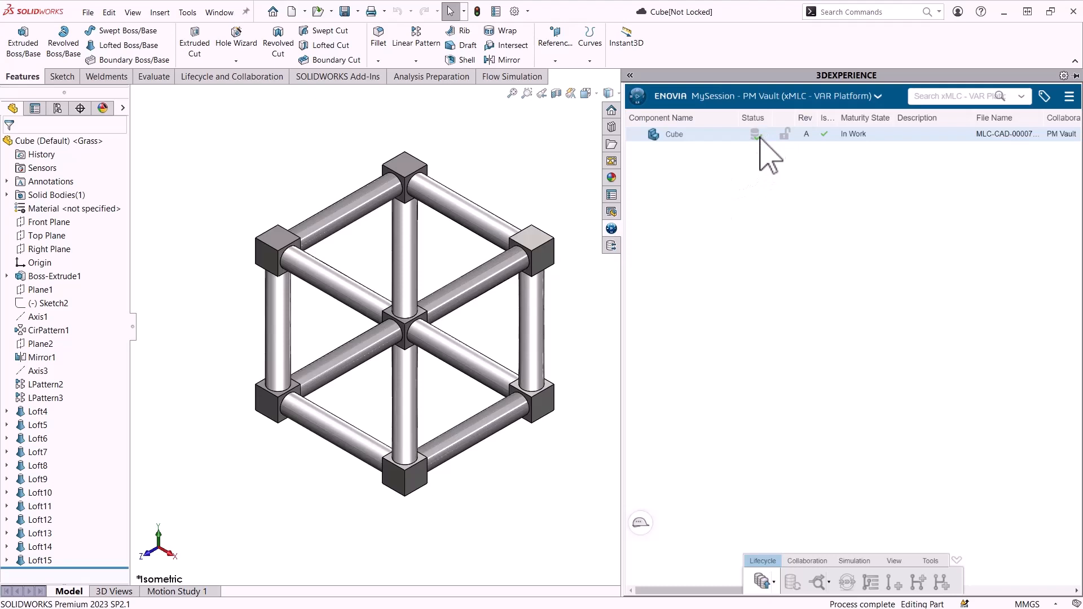
mouse_move(757, 138)
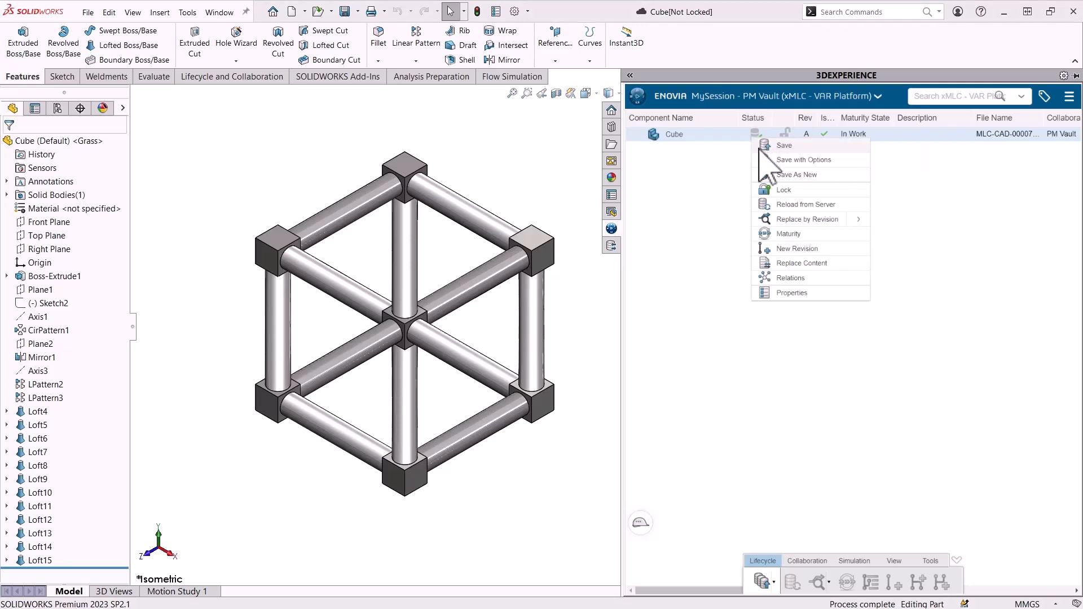
mouse_move(781, 193)
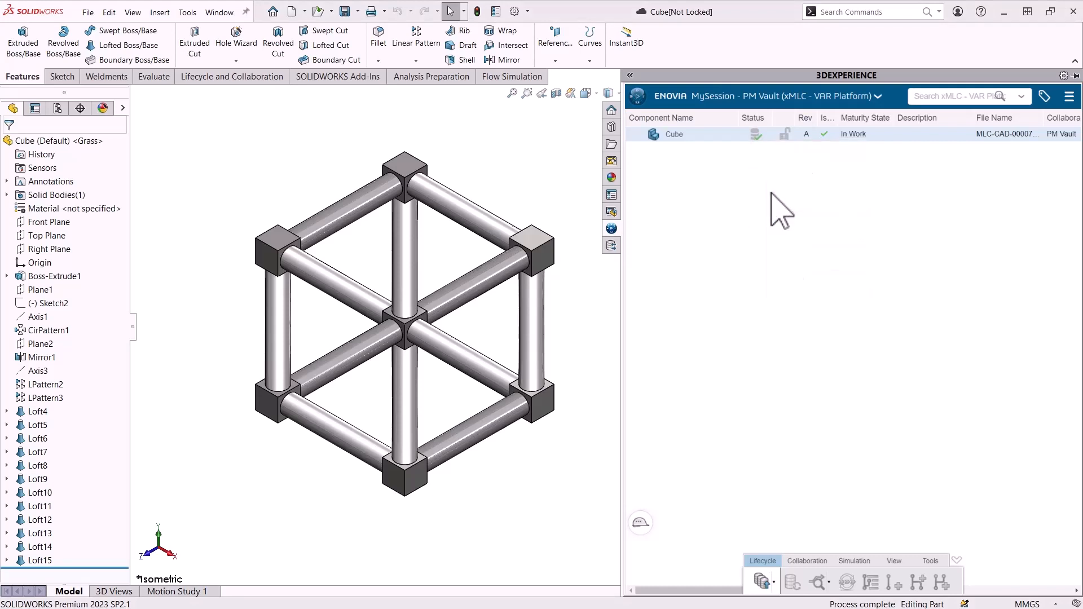
Step: Lock the Cube part for editing by the current user
left_click(784, 134)
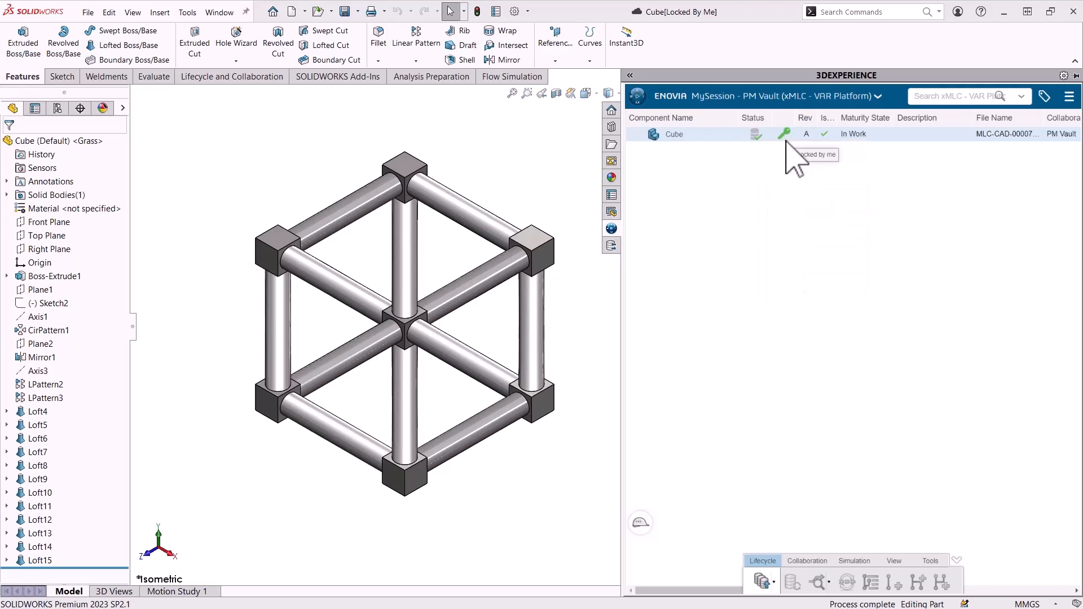
mouse_move(787, 207)
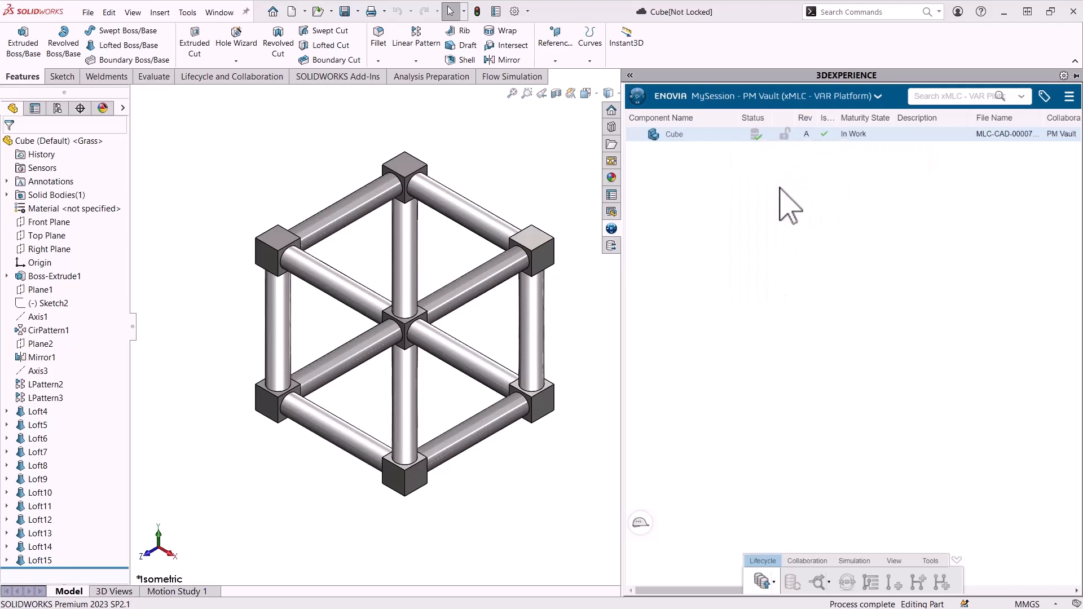
mouse_move(529, 176)
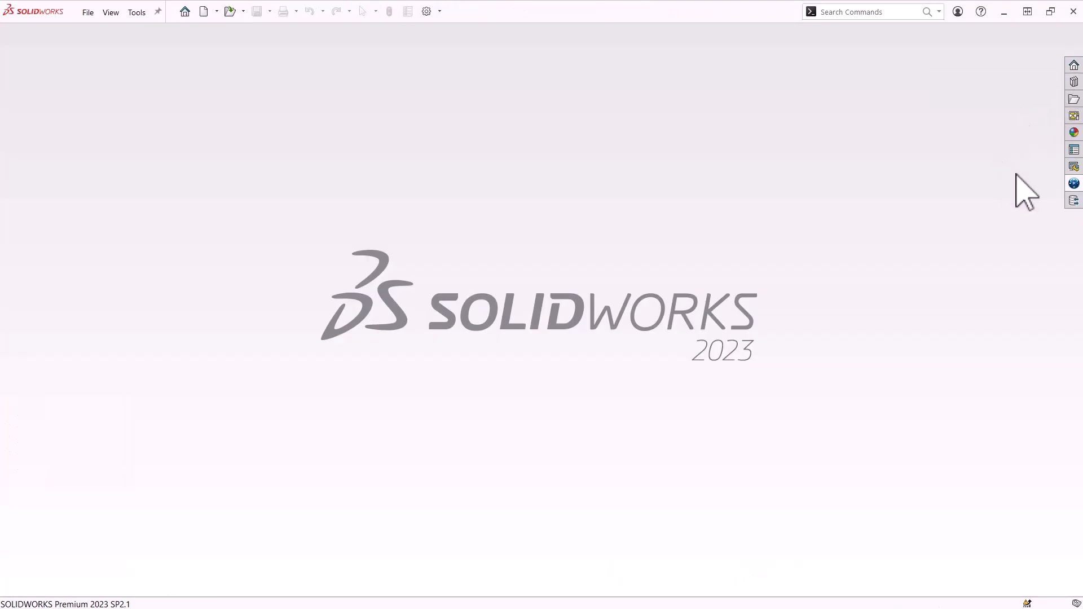
Step: Search 3DEXPERIENCE for 'cube' and open the options for the Cube result
left_click(1074, 182)
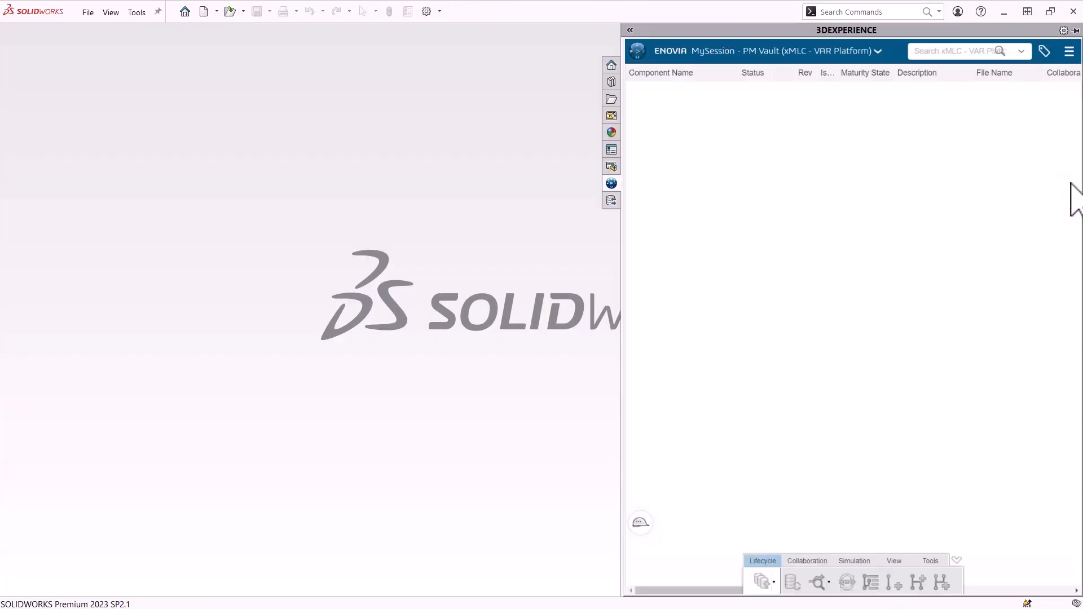
mouse_move(863, 159)
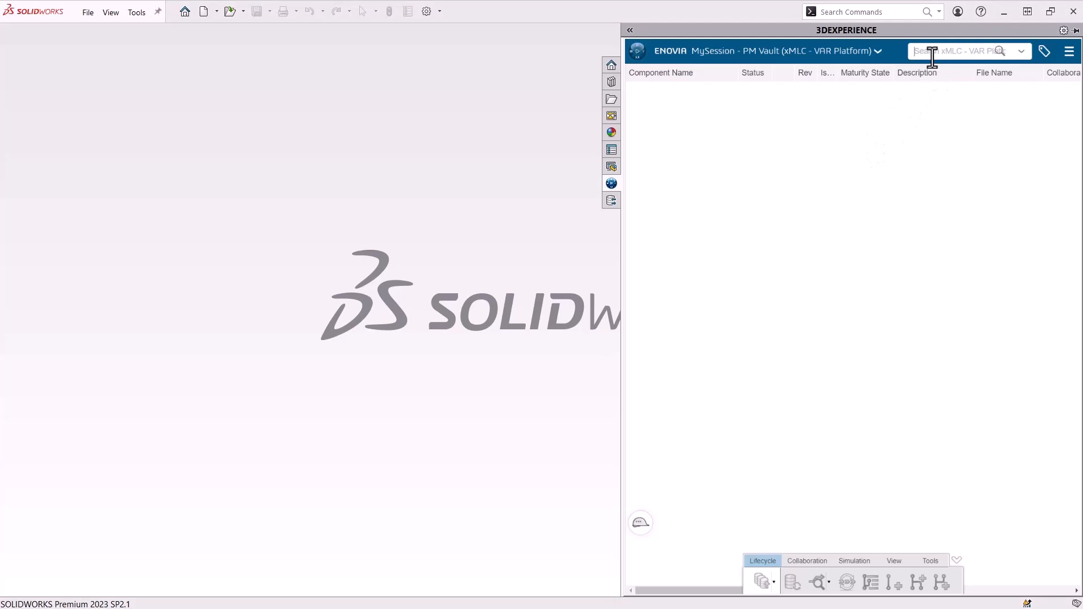
type("cube")
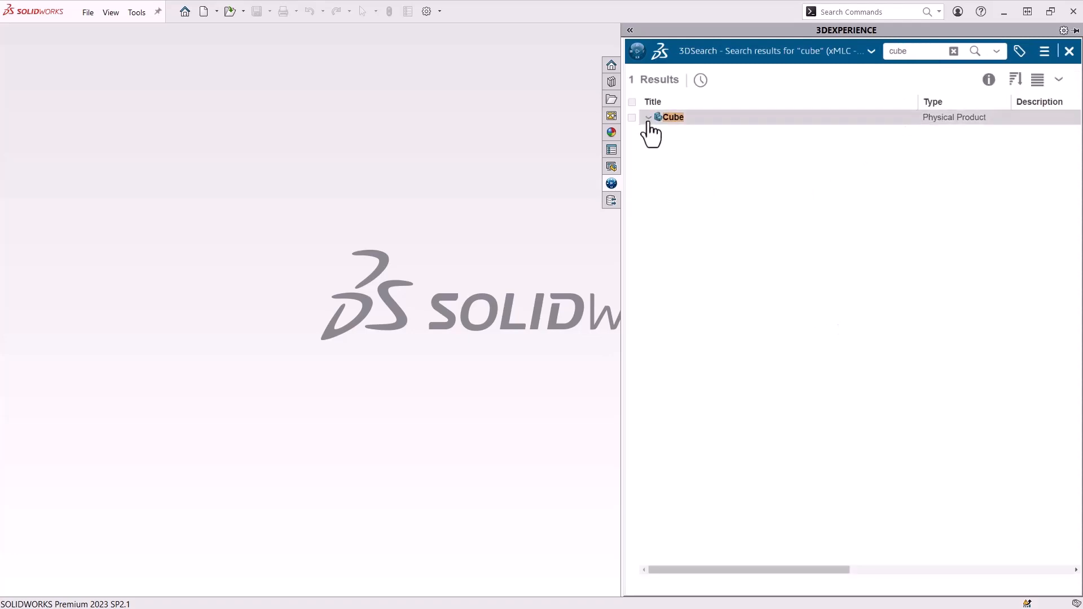
right_click(671, 117)
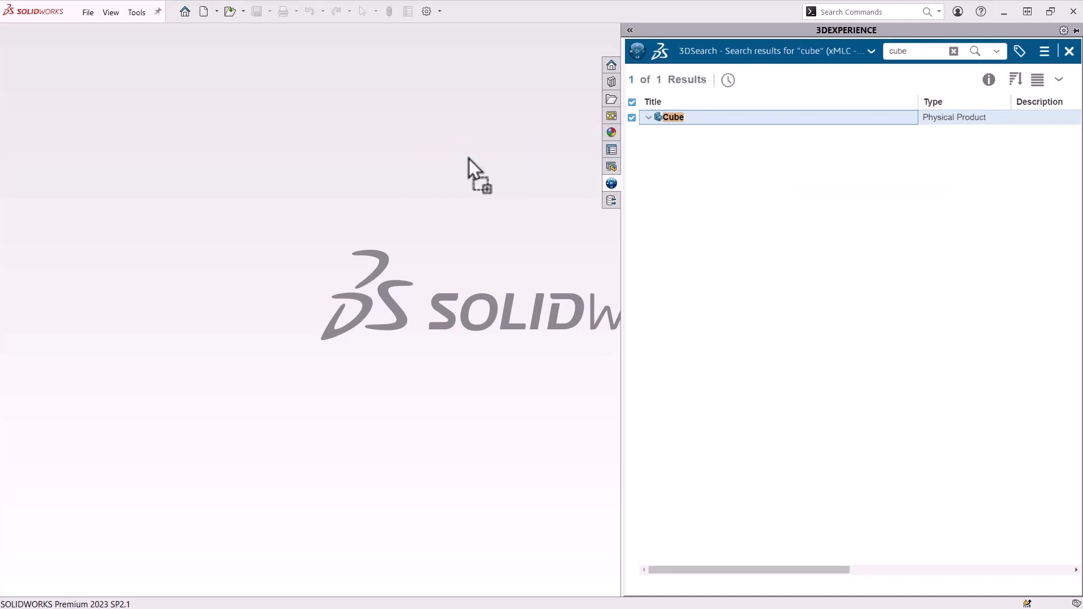
double_click(672, 117)
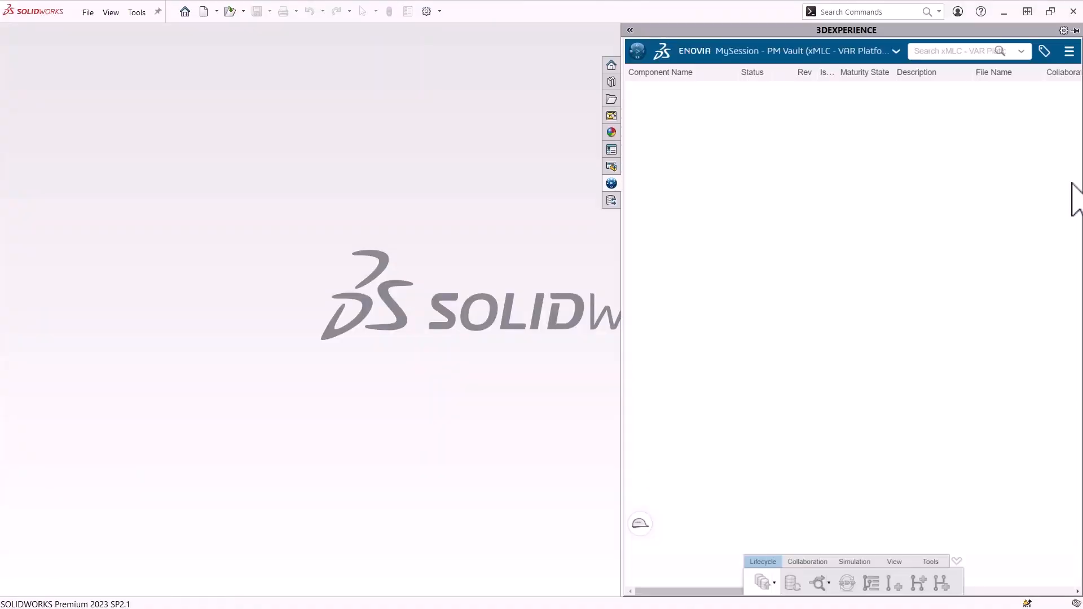
mouse_move(680, 101)
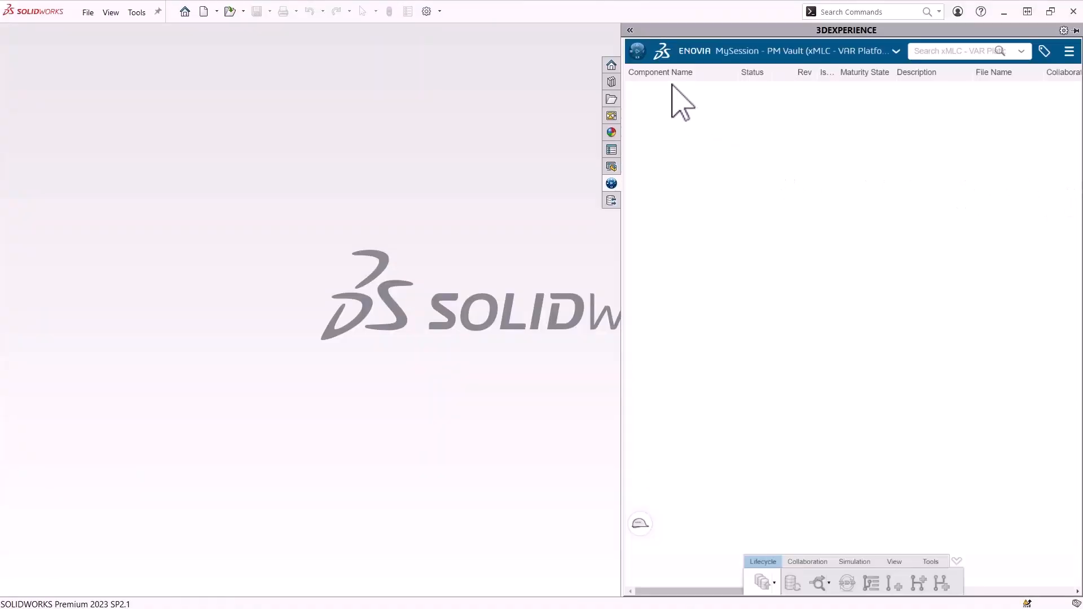
Step: Launch Bookmark Editor from My Favorite Apps in the compass menu
left_click(636, 50)
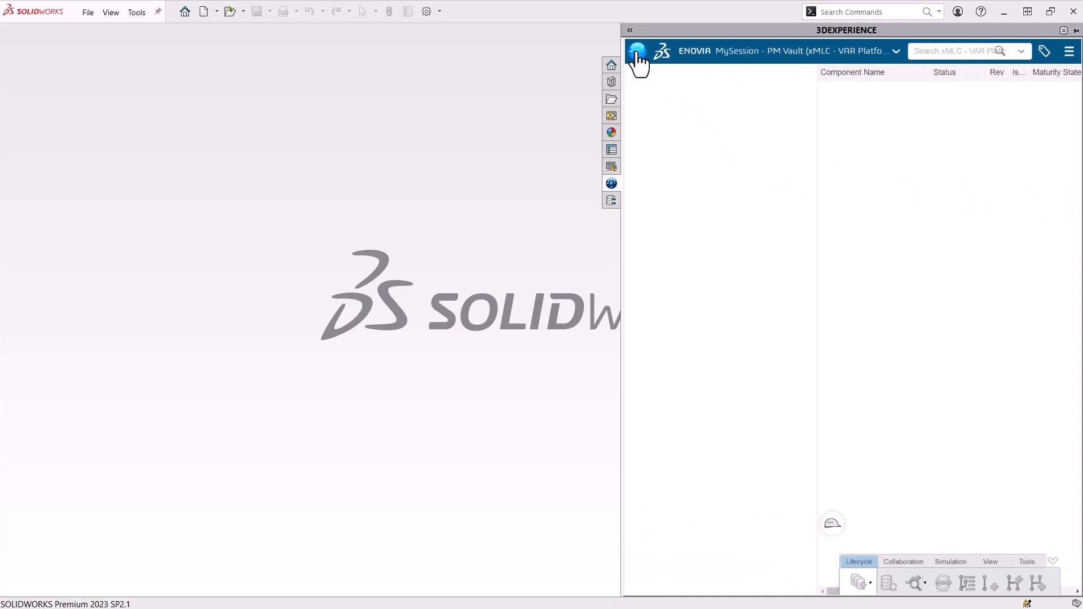
left_click(636, 50)
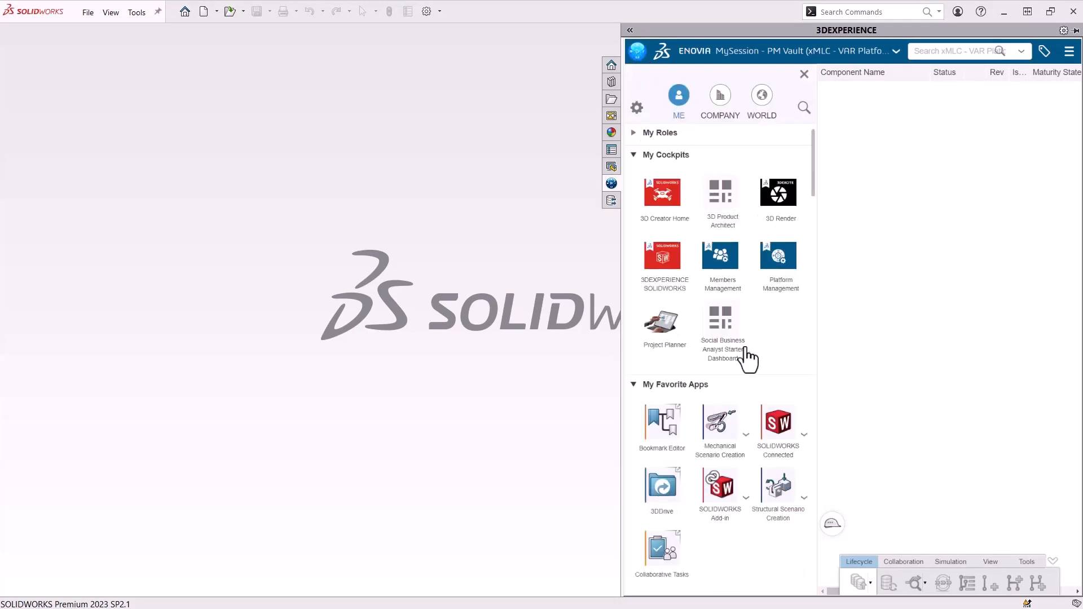
scroll("down", 3)
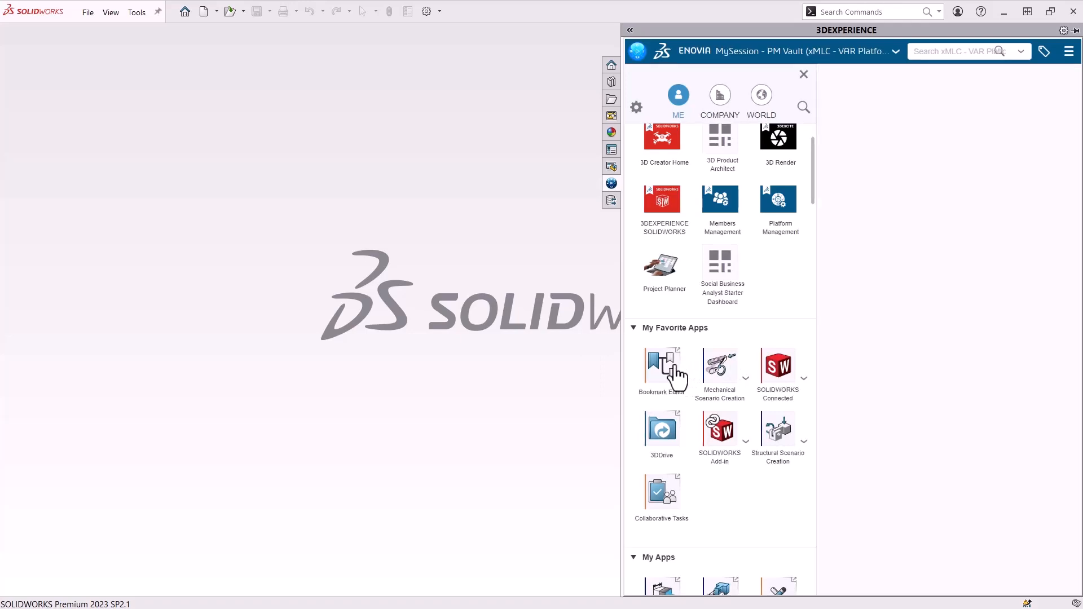
left_click(661, 368)
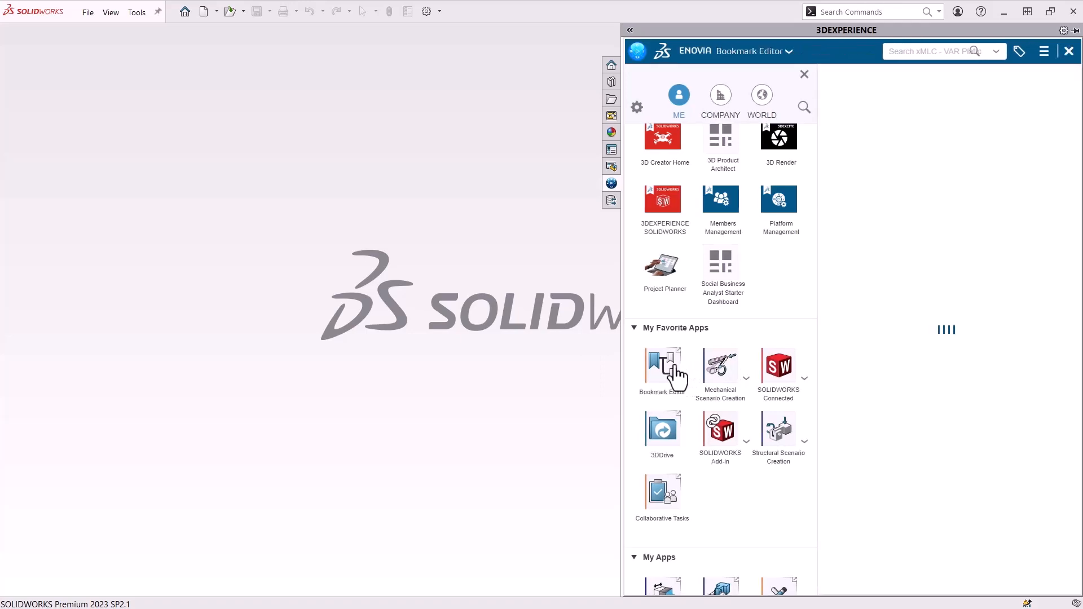
left_click(662, 369)
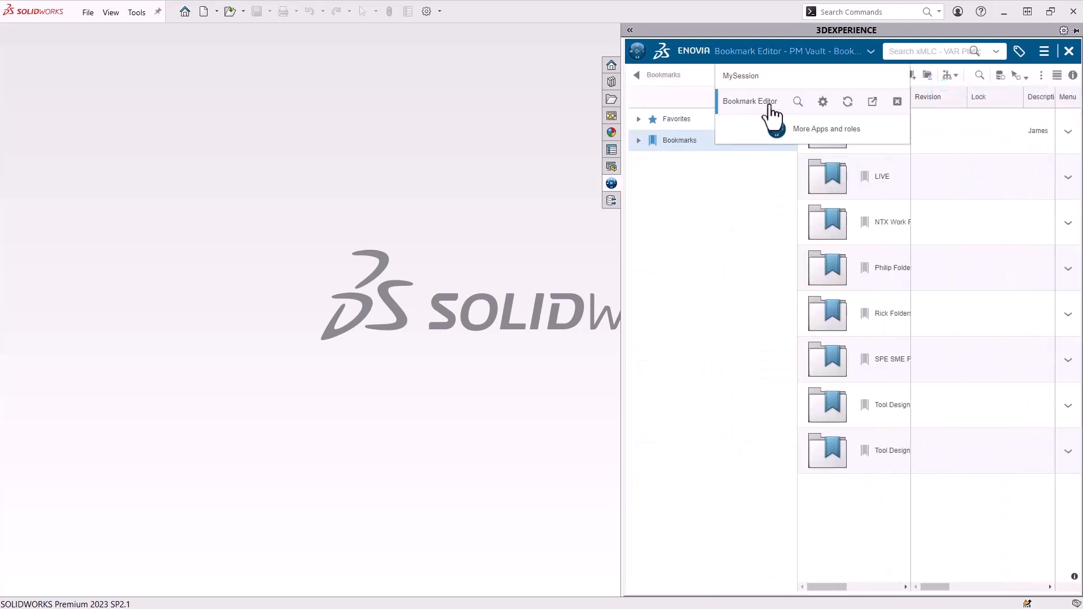
mouse_move(726, 225)
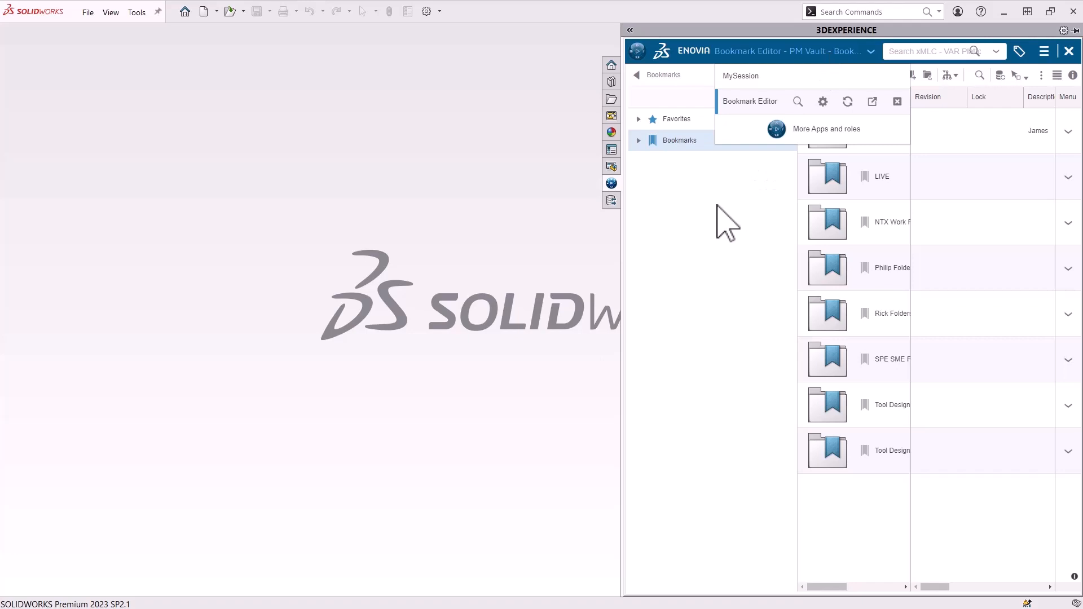
Step: Browse the bookmark folders to Initial Save and open the Cube part
left_click(892, 268)
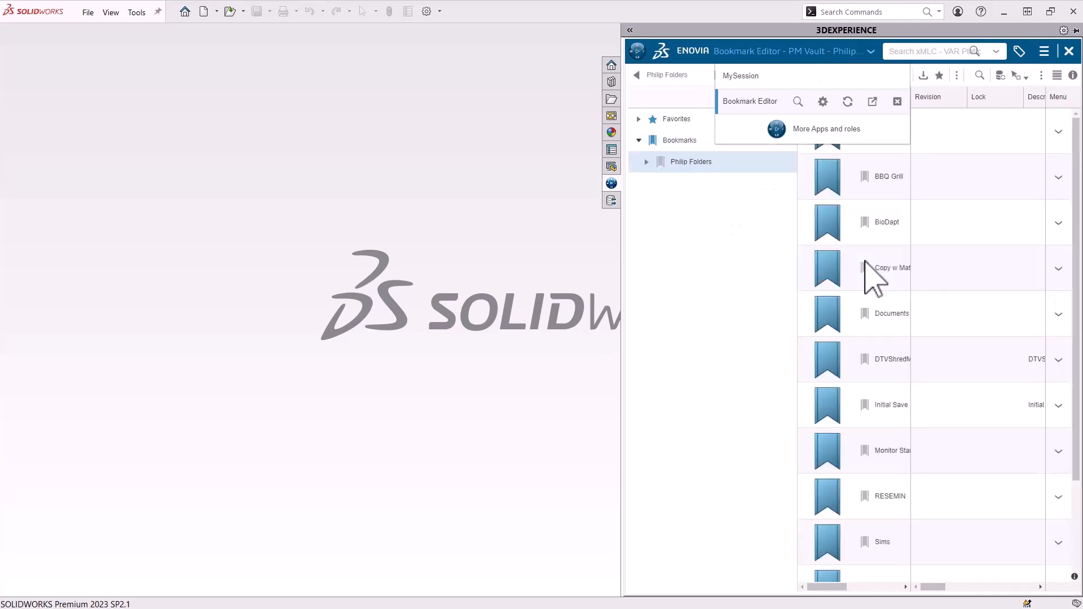
scroll("down", 3)
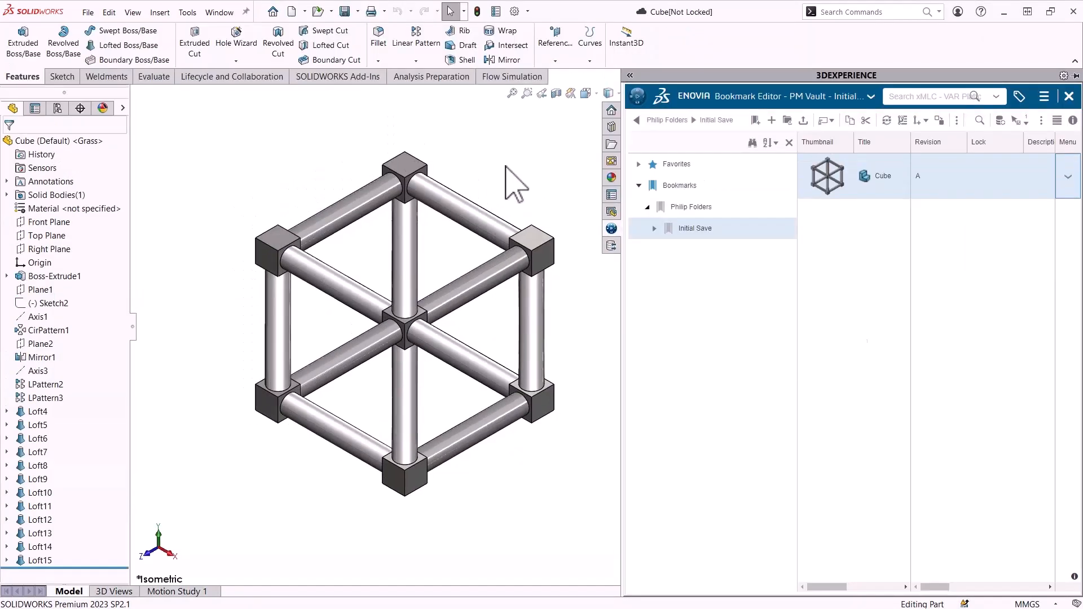
left_click(1068, 96)
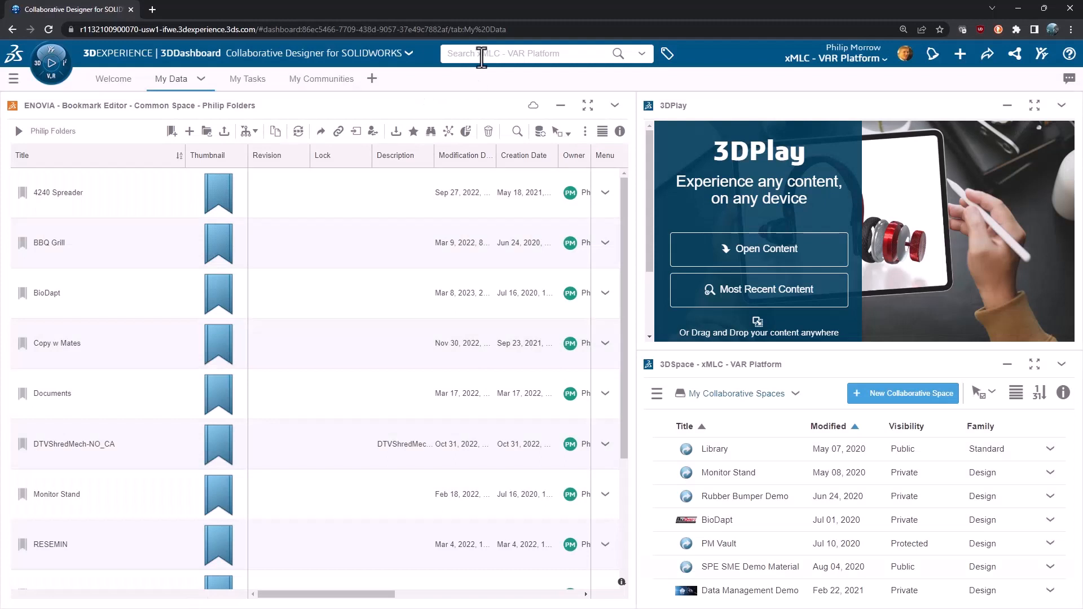
Step: Open the Initial Save bookmark in the browser 3DDashboard and preview Cube in 3DPlay
right_click(484, 53)
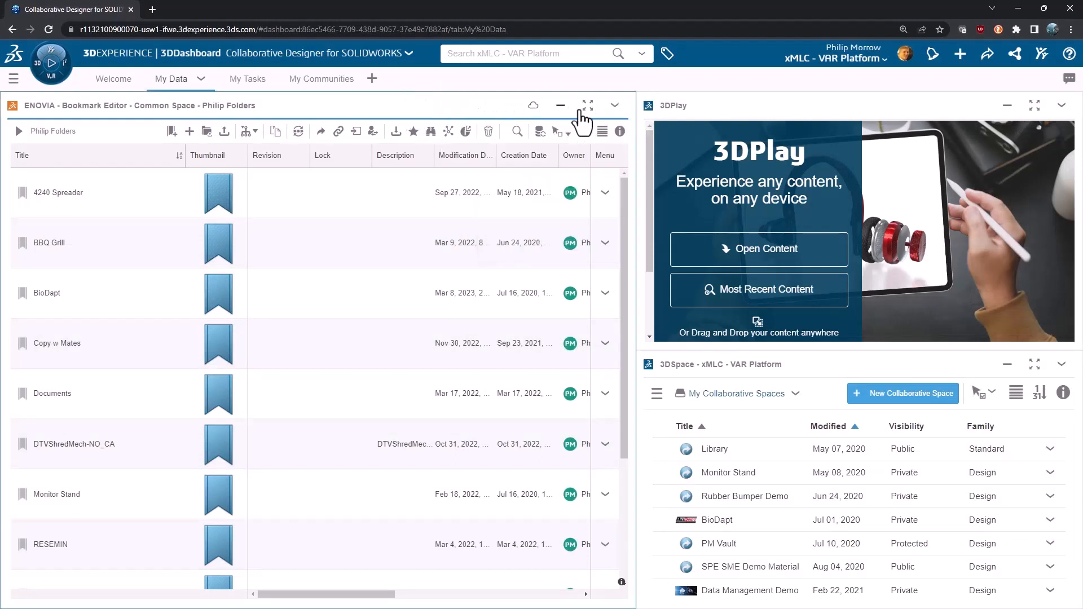
left_click(614, 105)
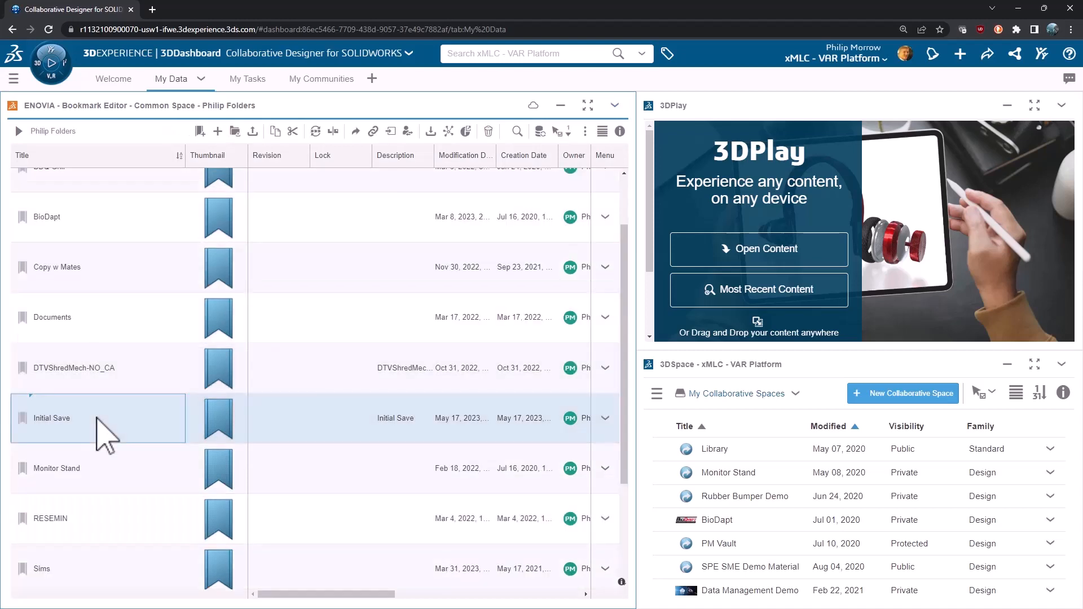
double_click(52, 418)
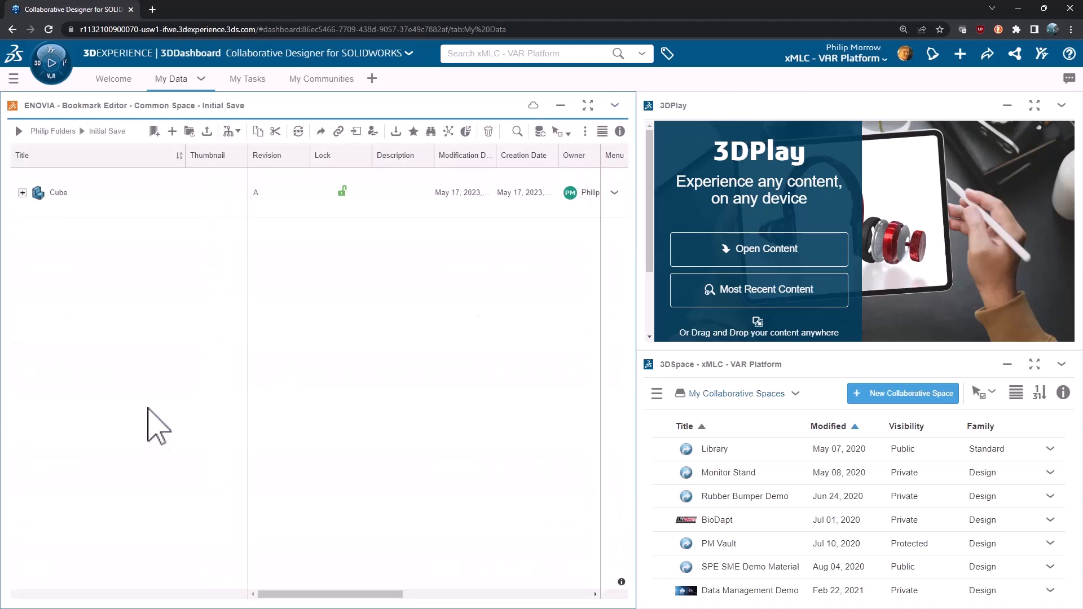
left_click(58, 193)
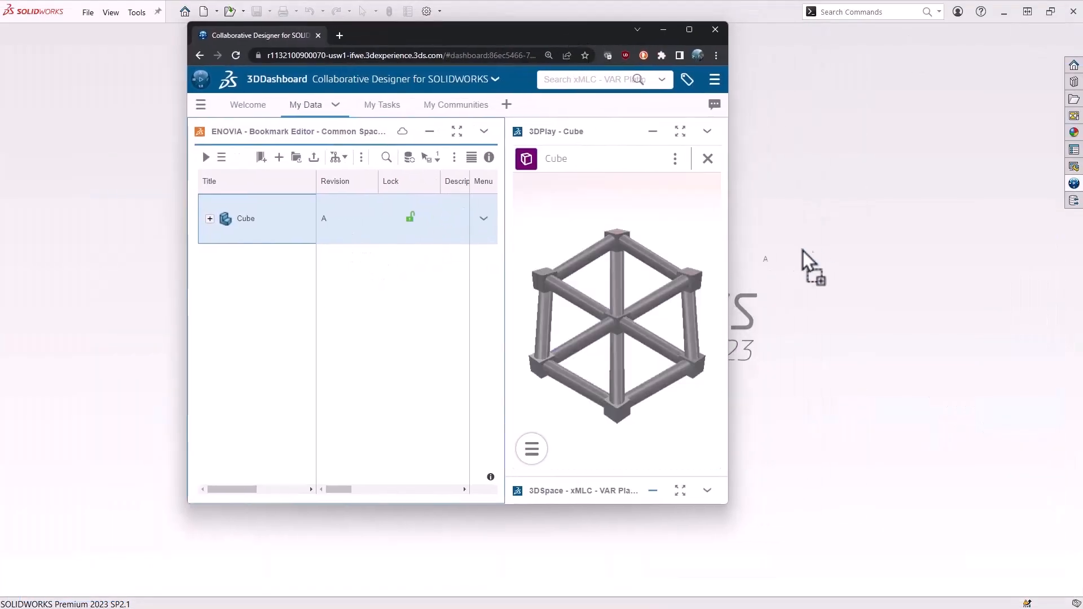
mouse_move(826, 266)
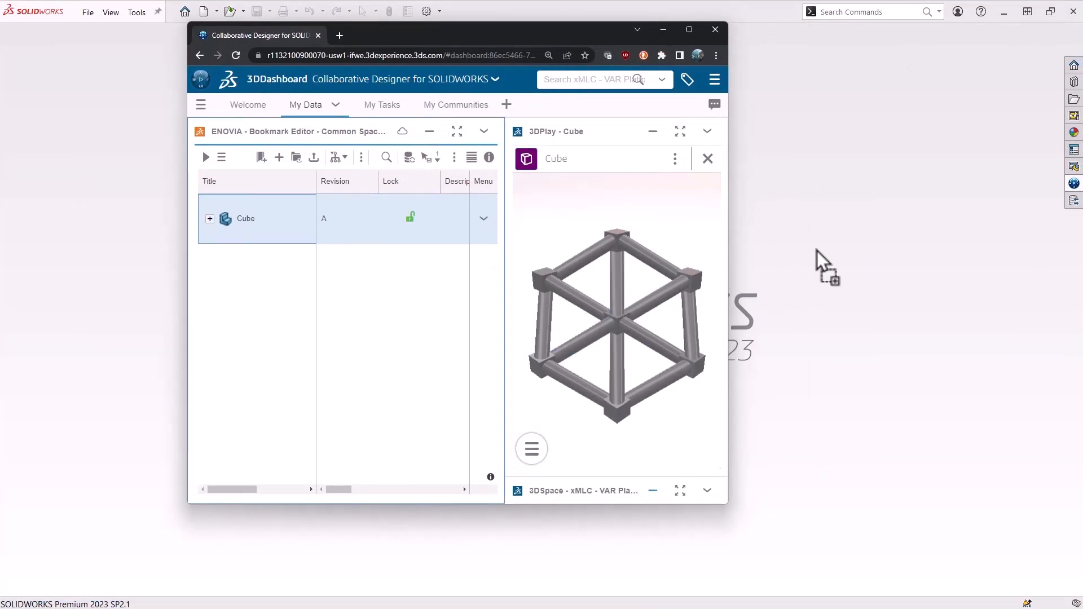
Step: Maximize the 3DDashboard browser window to view Cube's 3DPlay preview
left_click(689, 29)
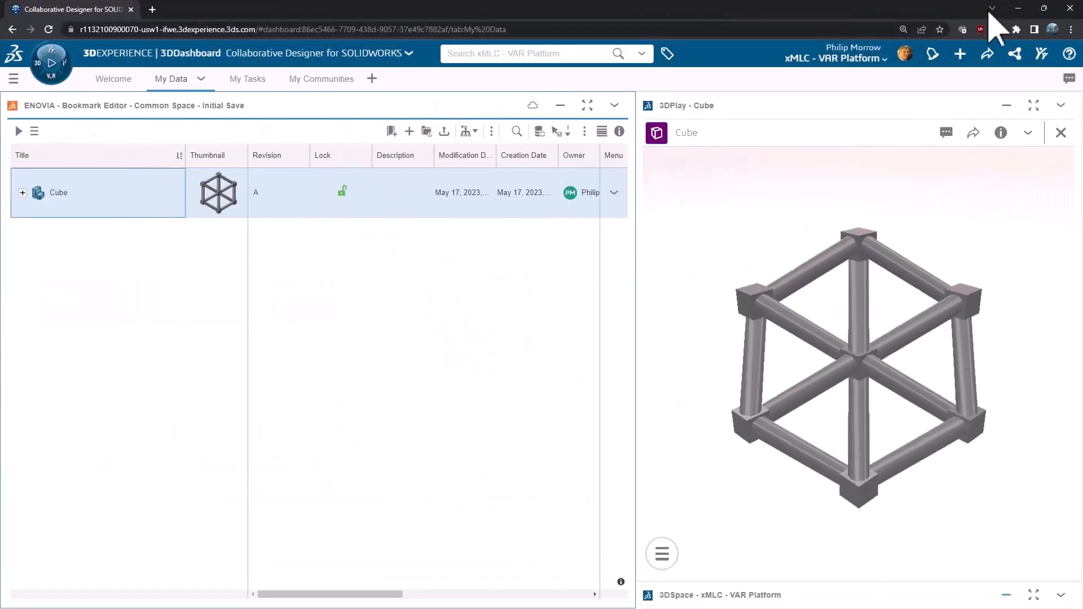